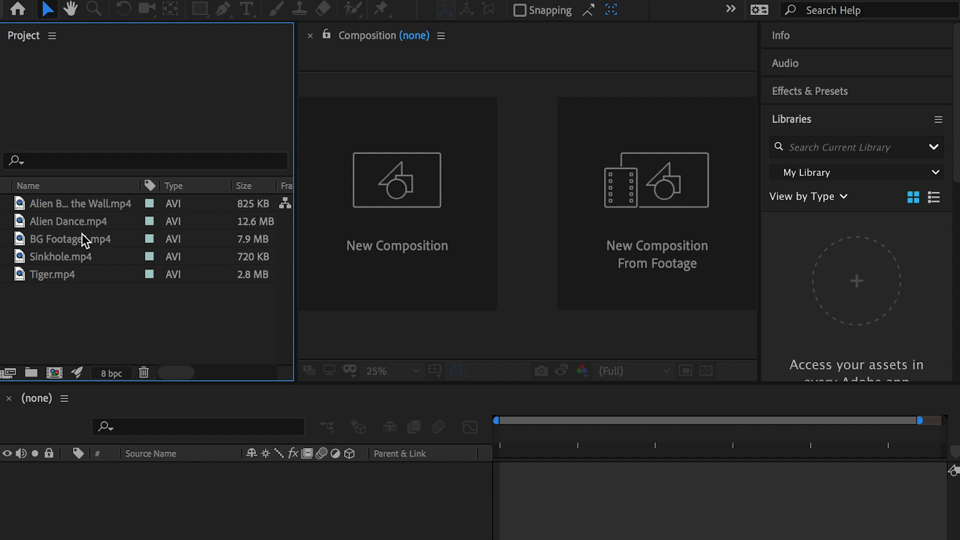
Build a new composition from BG Footage1.mp4 and scrub through the park walkway clip.
click(65, 238)
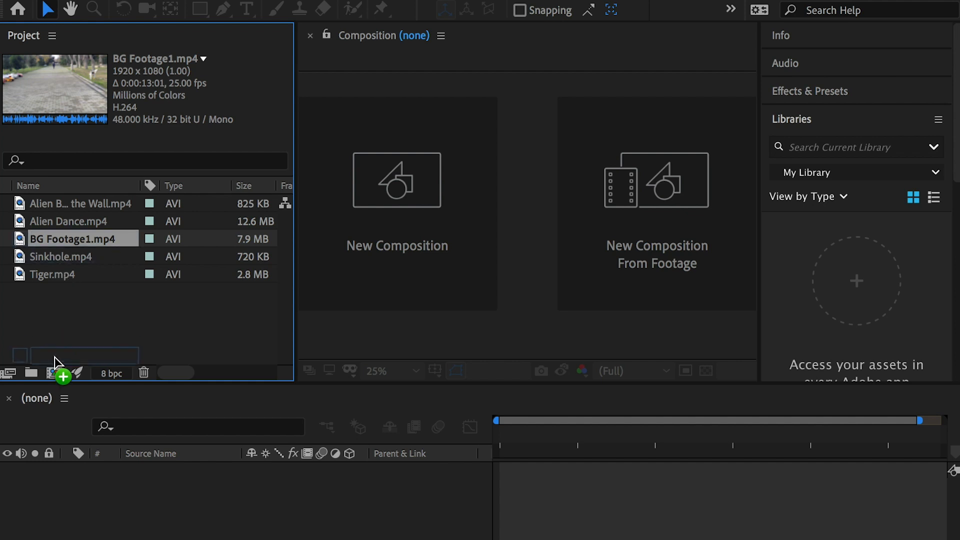
click(52, 372)
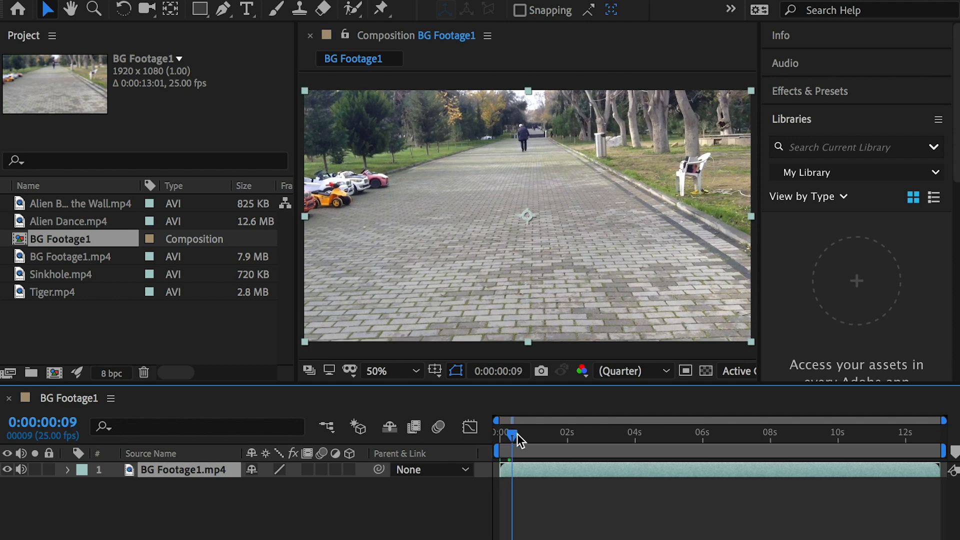
drag(511, 440, 794, 440)
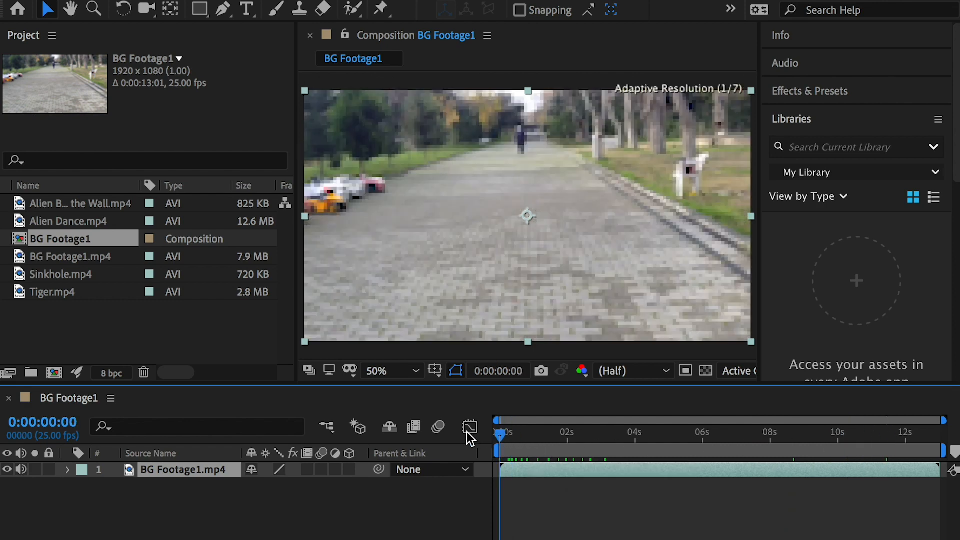
Run Track Camera on the park footage so the 3D Camera Tracker solves walkway points.
click(409, 9)
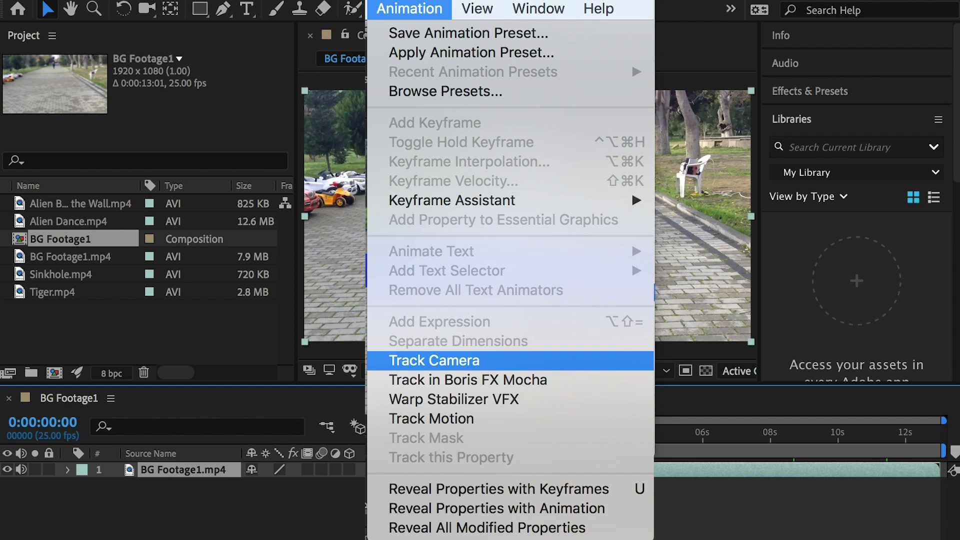
click(435, 360)
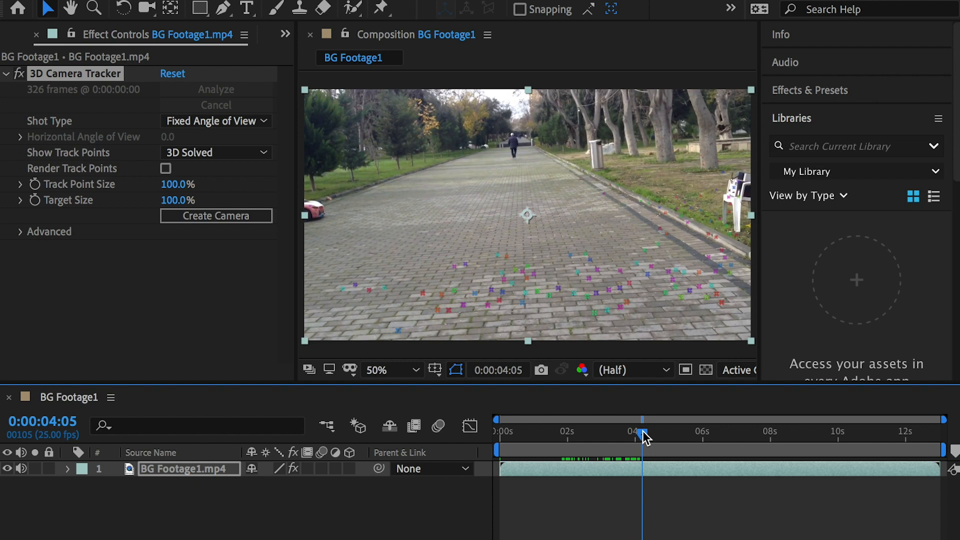
Create Track Null 1 and a 3D Tracker Camera from the ground points and verify the null sticks to the walkway.
drag(642, 432, 656, 432)
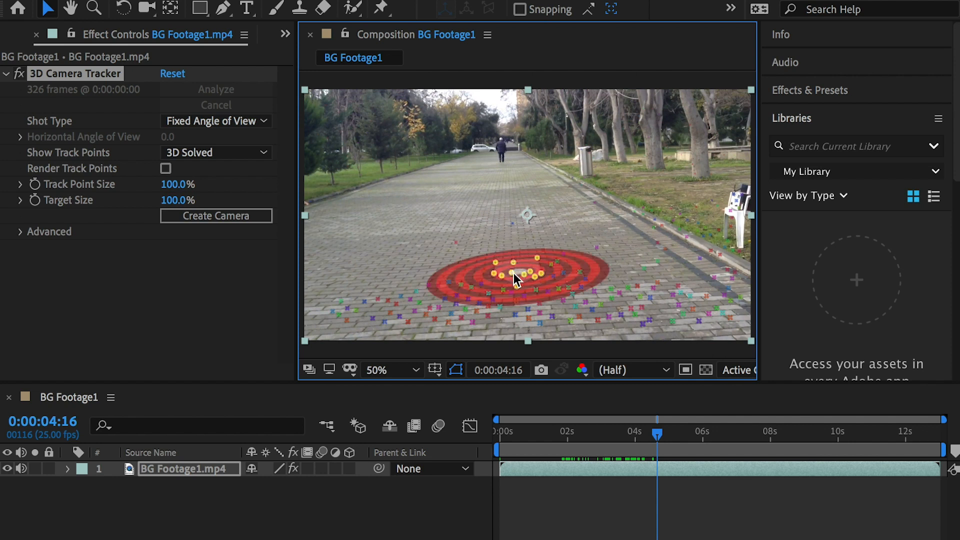
right_click(515, 280)
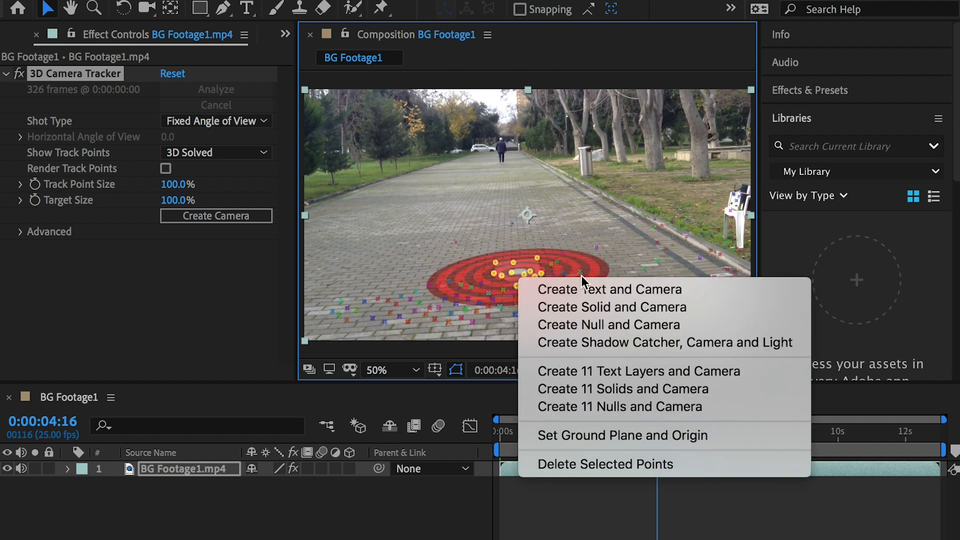
mouse_move(595, 330)
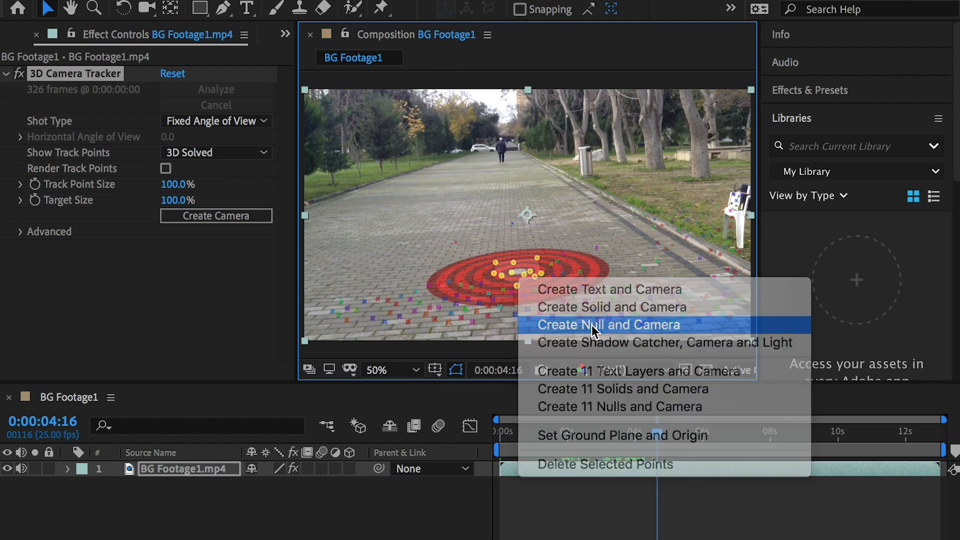
click(608, 324)
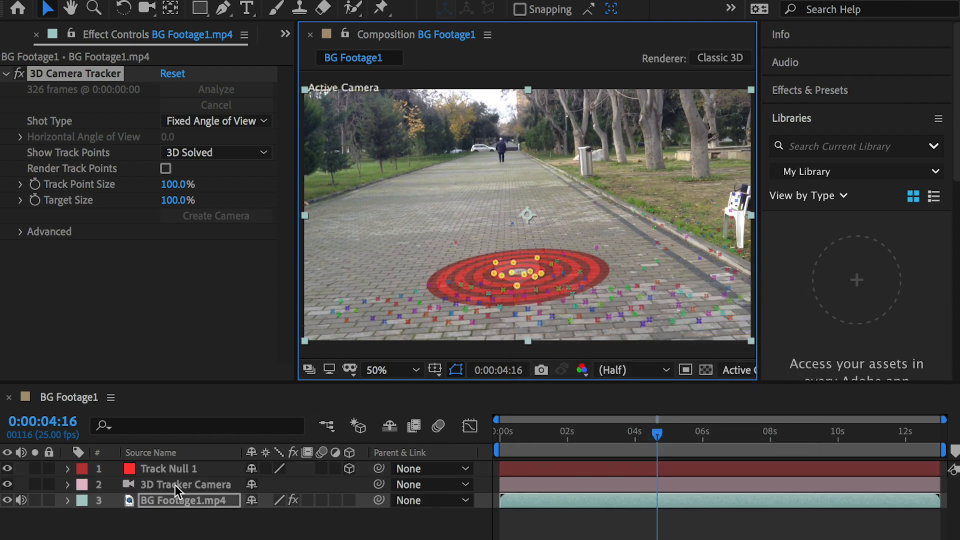
click(168, 468)
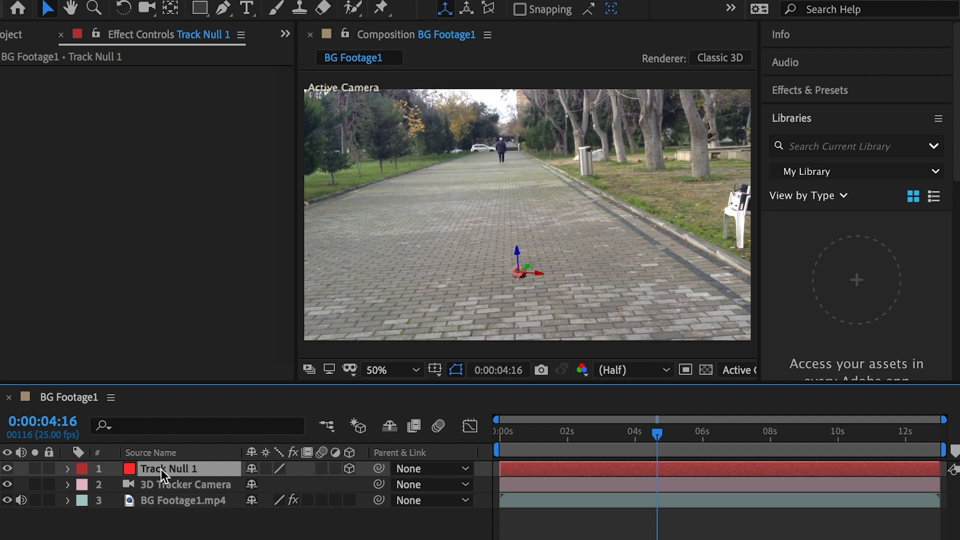
drag(656, 434, 638, 433)
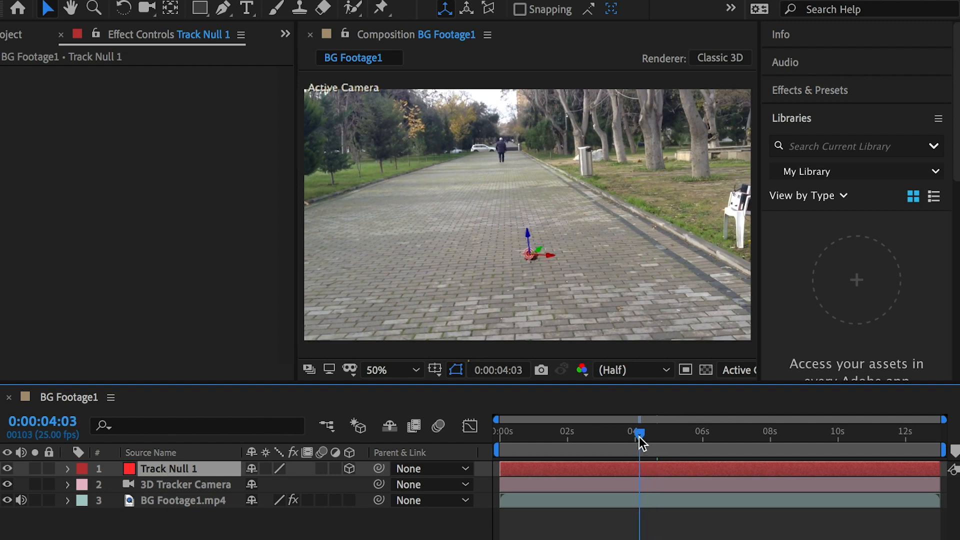
drag(640, 433, 624, 433)
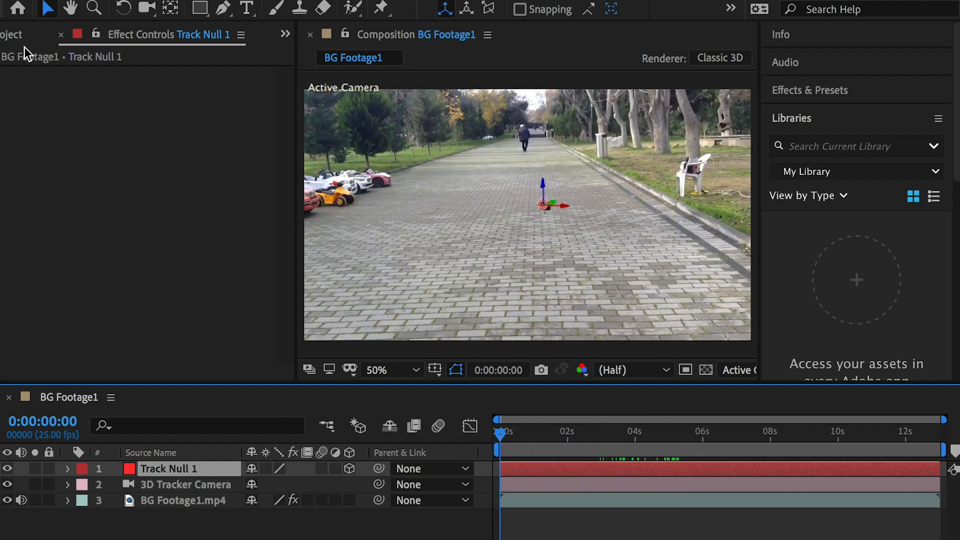
Add Alien Dance.mp4 to the comp and key out its green screen with Keylight (1.2).
click(10, 34)
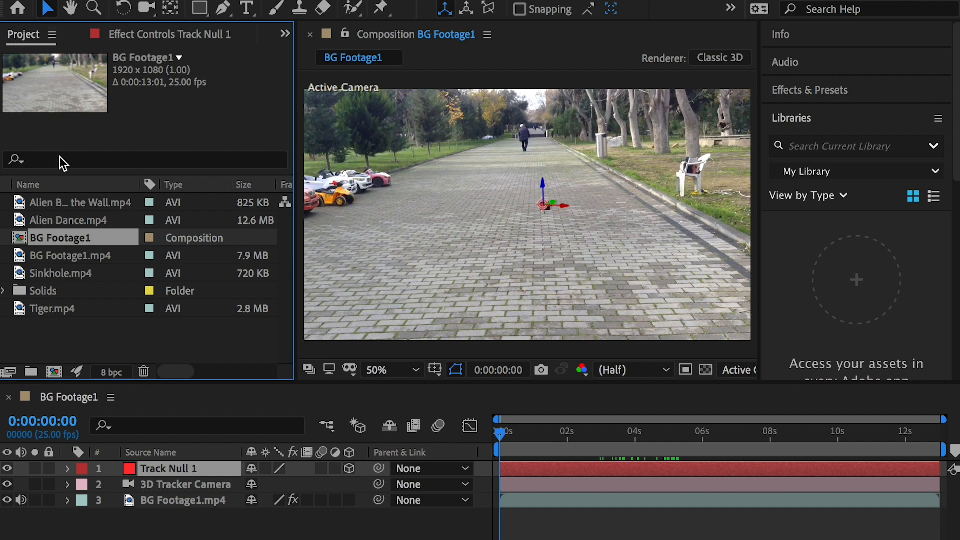
click(64, 220)
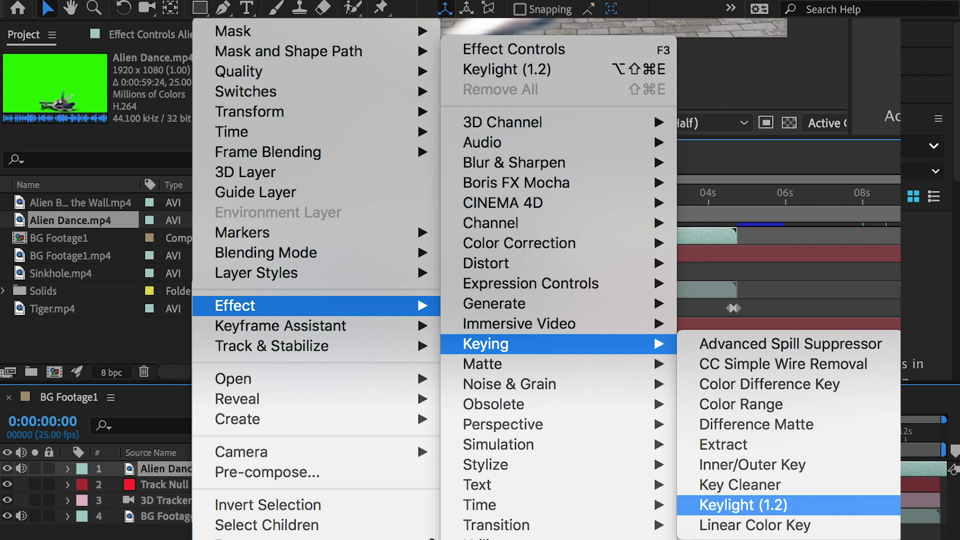
click(750, 504)
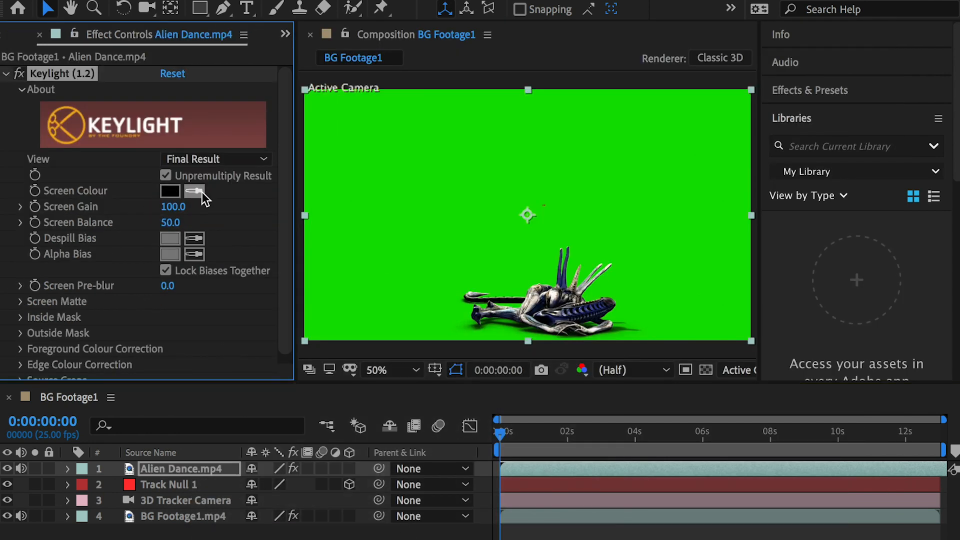
click(194, 191)
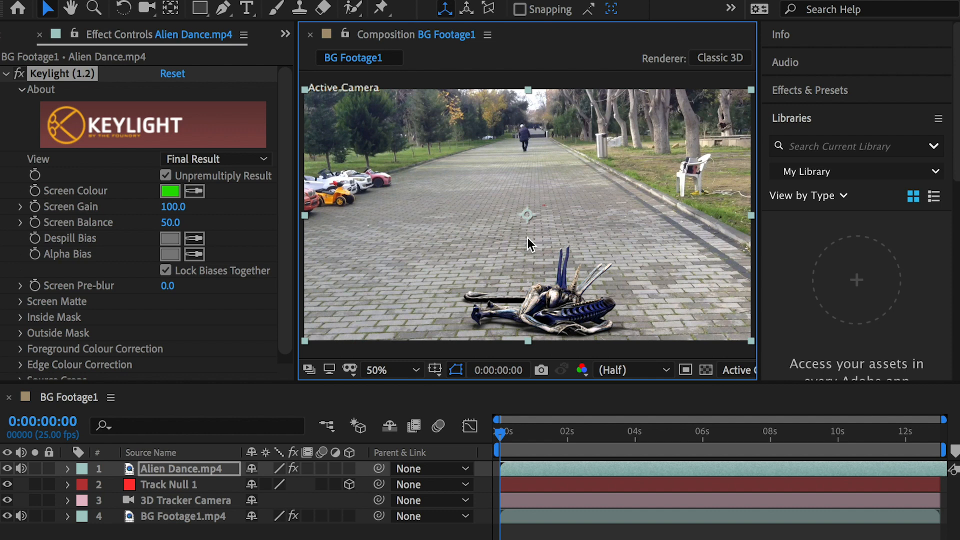
mouse_move(255, 50)
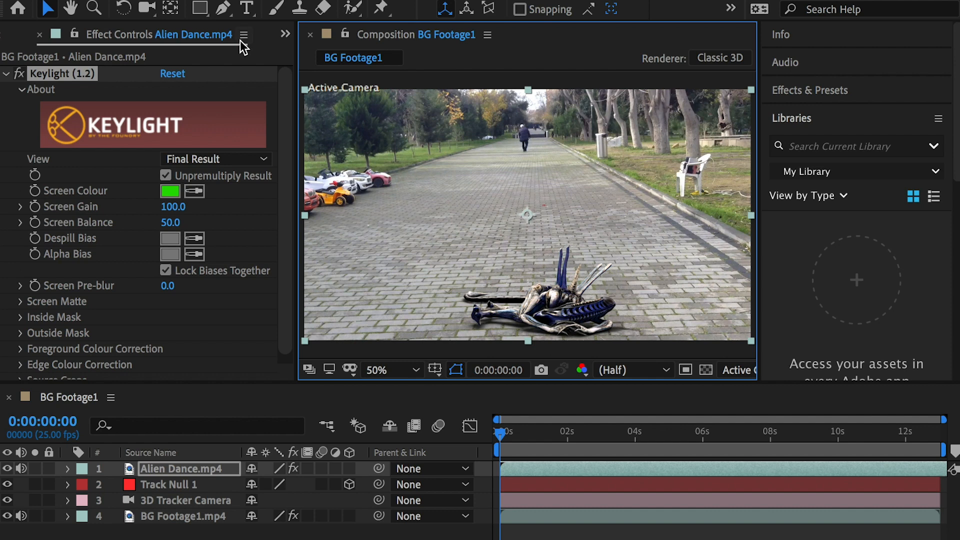
Make the alien layer 3D and shrink and reposition it onto the walkway near the tracked spot.
click(68, 468)
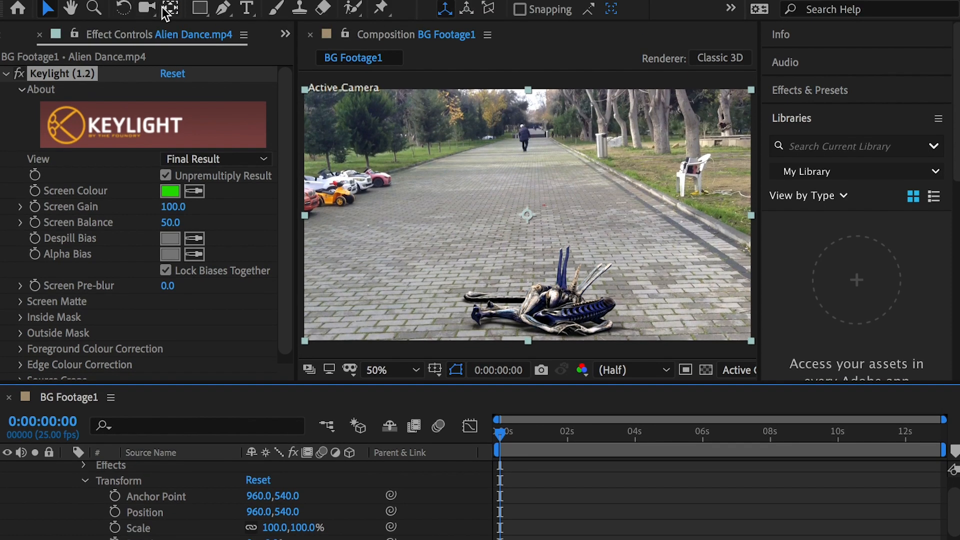
click(169, 9)
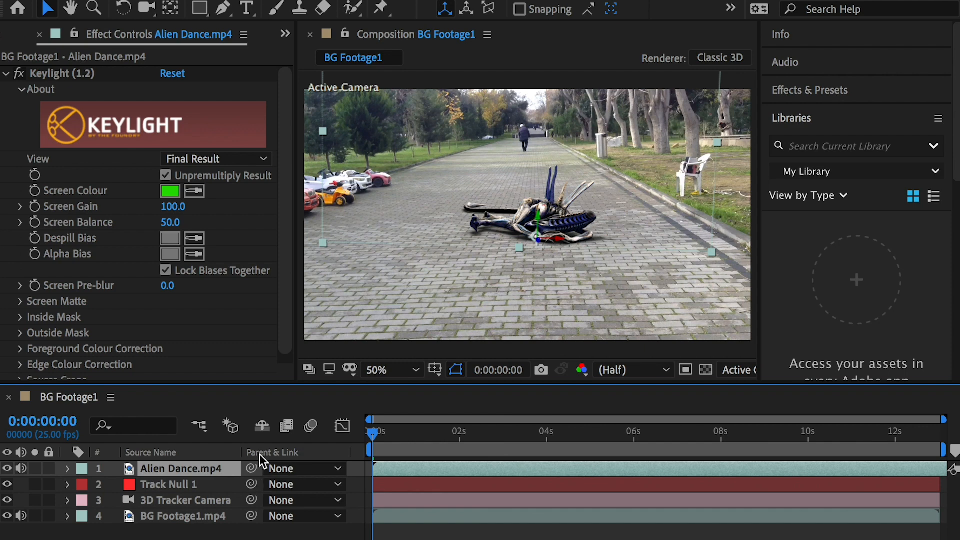
Restore the Switches column in the timeline via the column header's Columns menu.
right_click(272, 454)
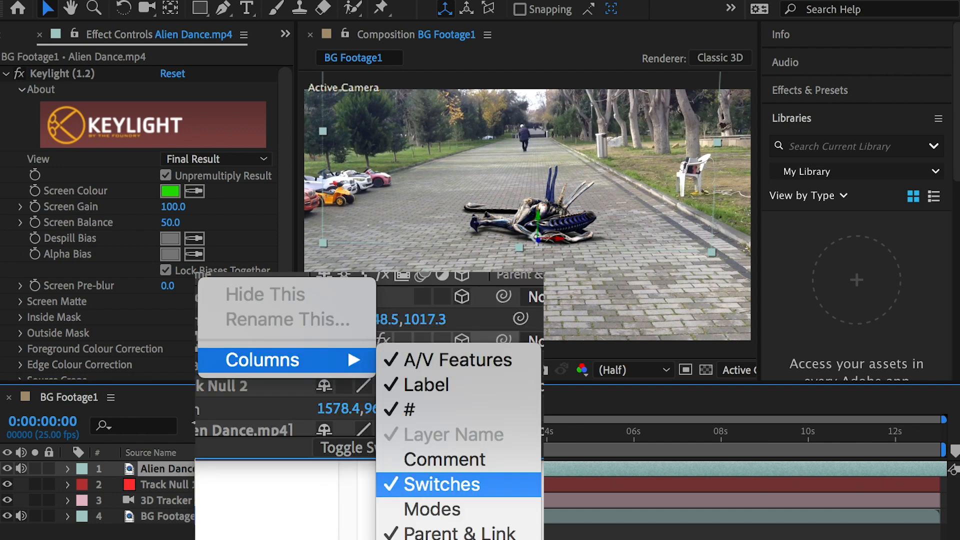
click(444, 484)
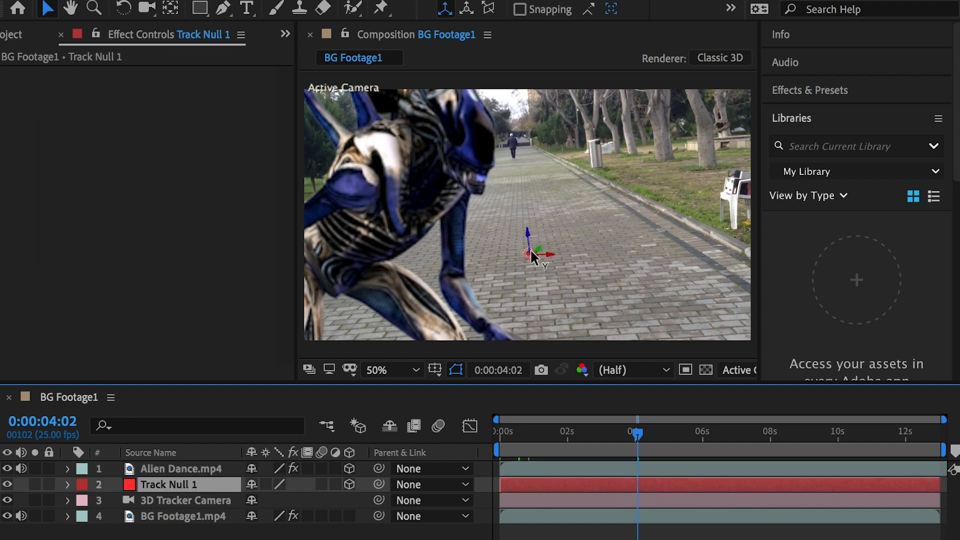
Give the Alien Dance layer Track Null 1's Position values and verify it stays on the path across the shot.
click(168, 468)
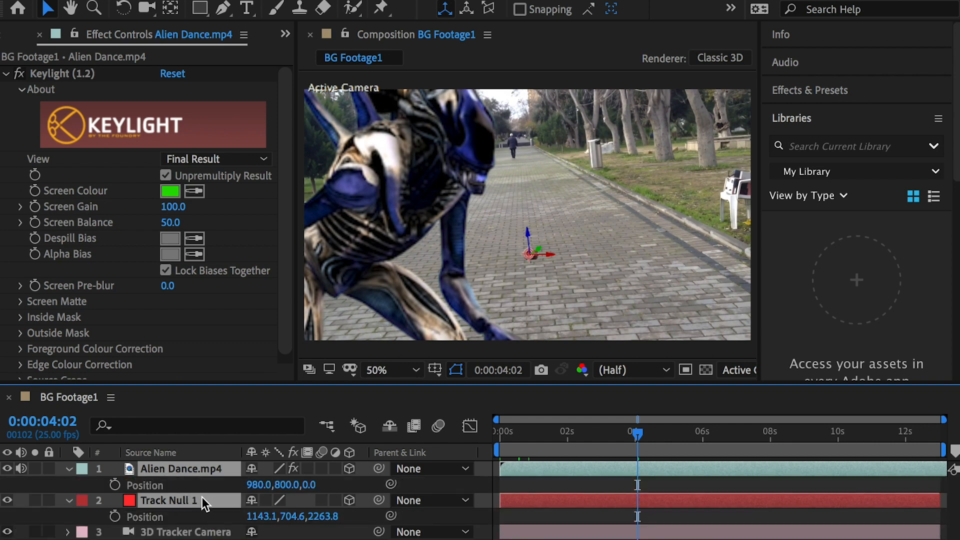
mouse_move(165, 472)
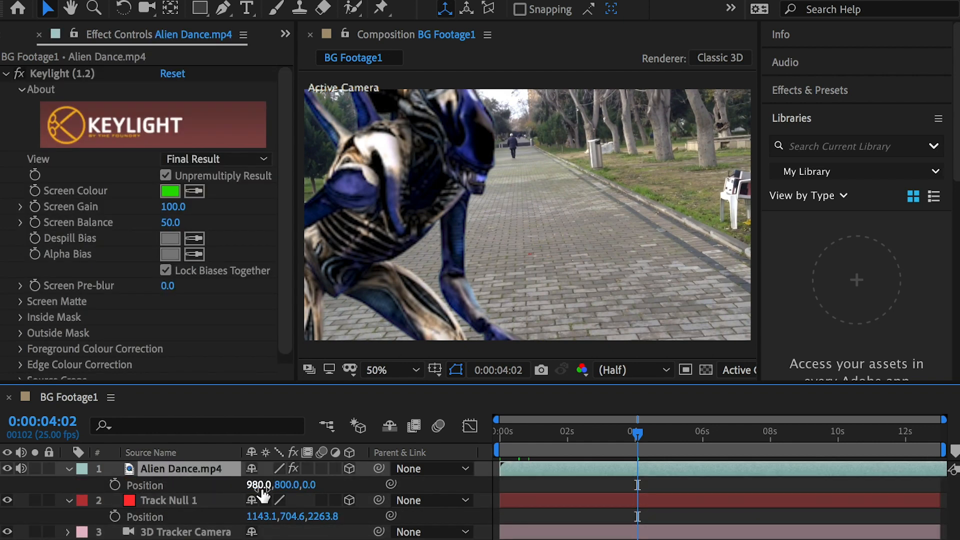
mouse_move(315, 500)
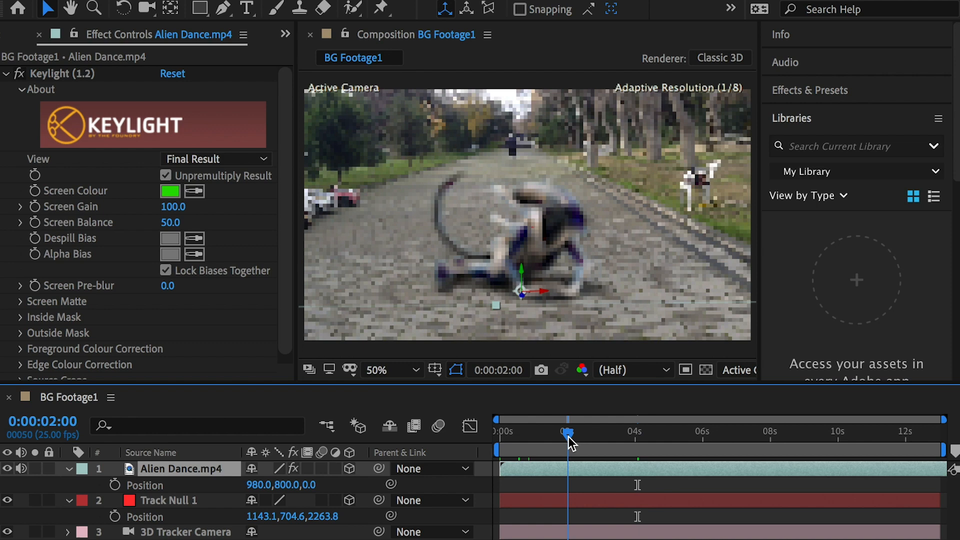
drag(570, 432, 591, 432)
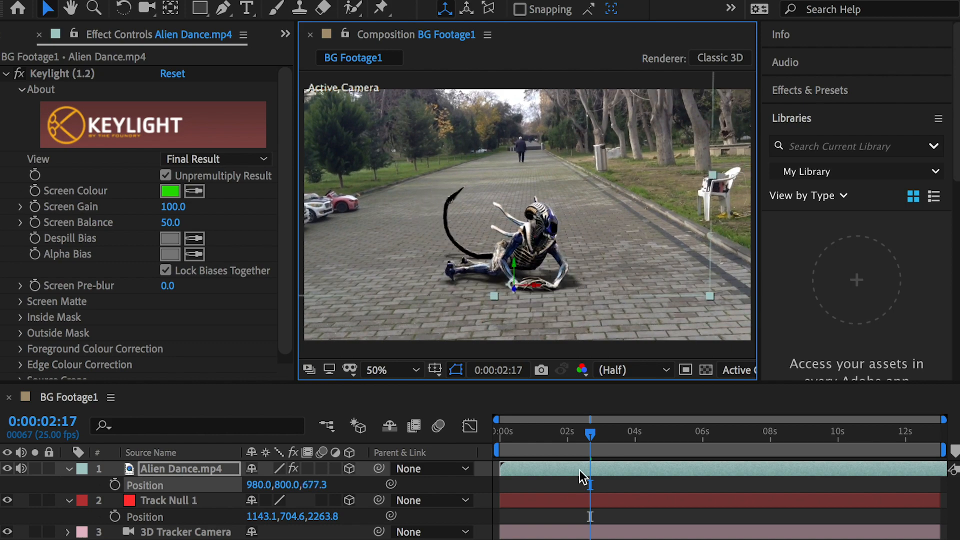
drag(591, 433, 624, 434)
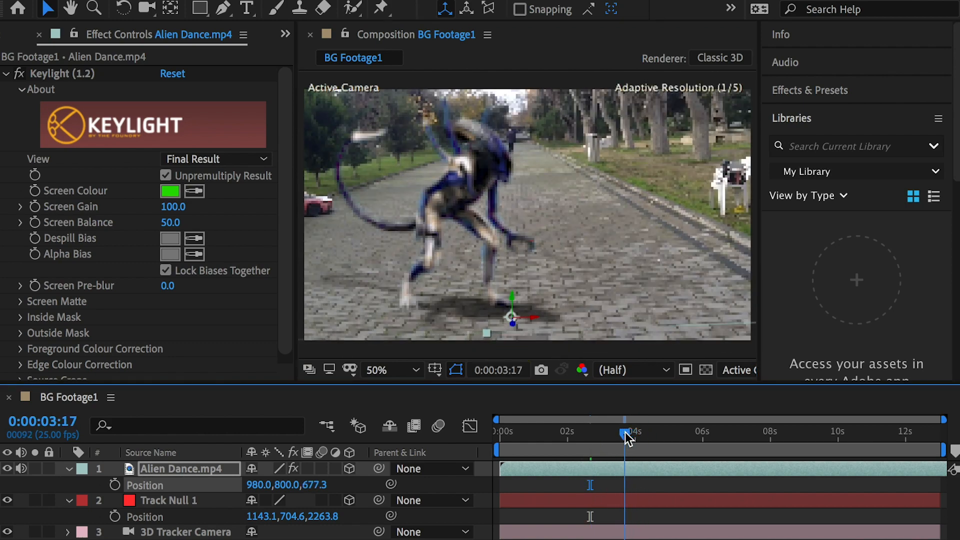
drag(627, 433, 632, 433)
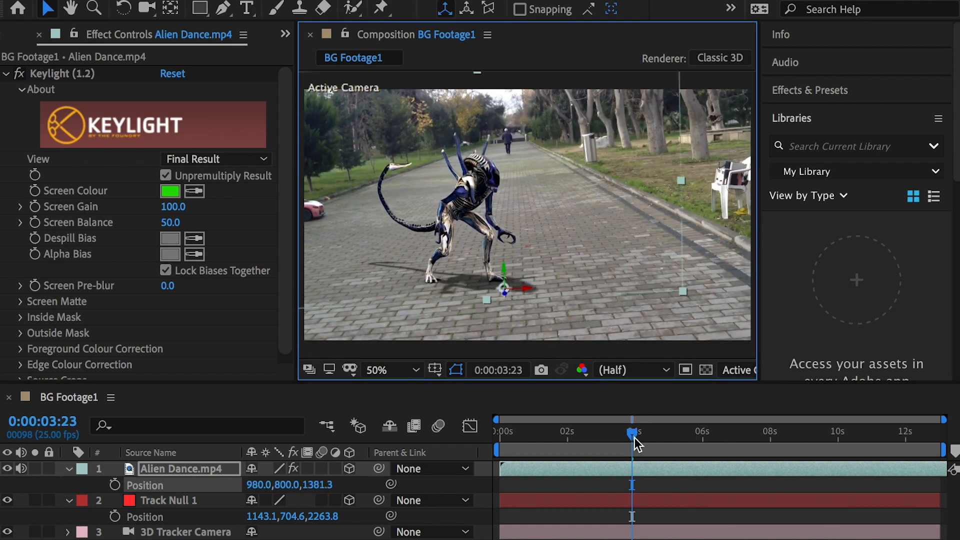
drag(634, 433, 680, 433)
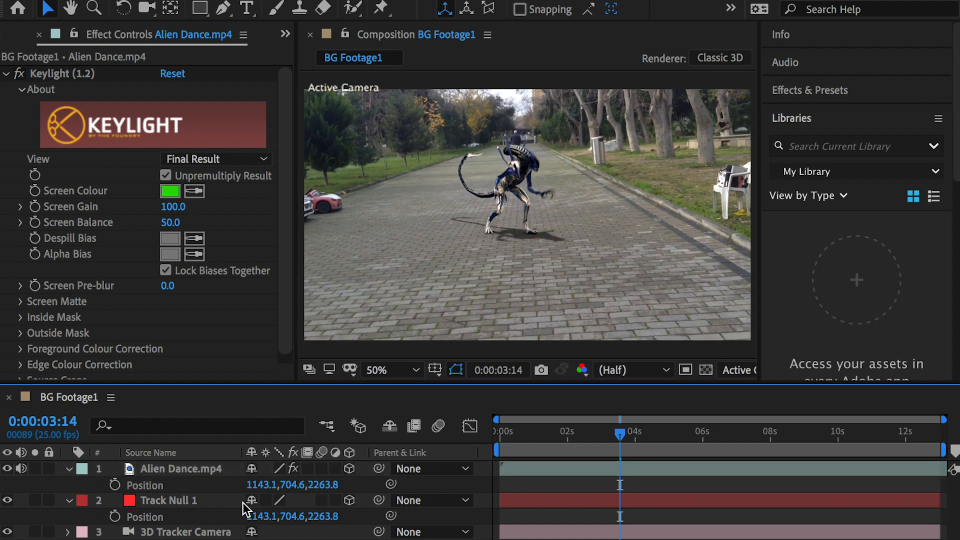
Select the Alien Dance layer ahead of importing Sinkhole.mp4 from the Exercise folder.
click(182, 468)
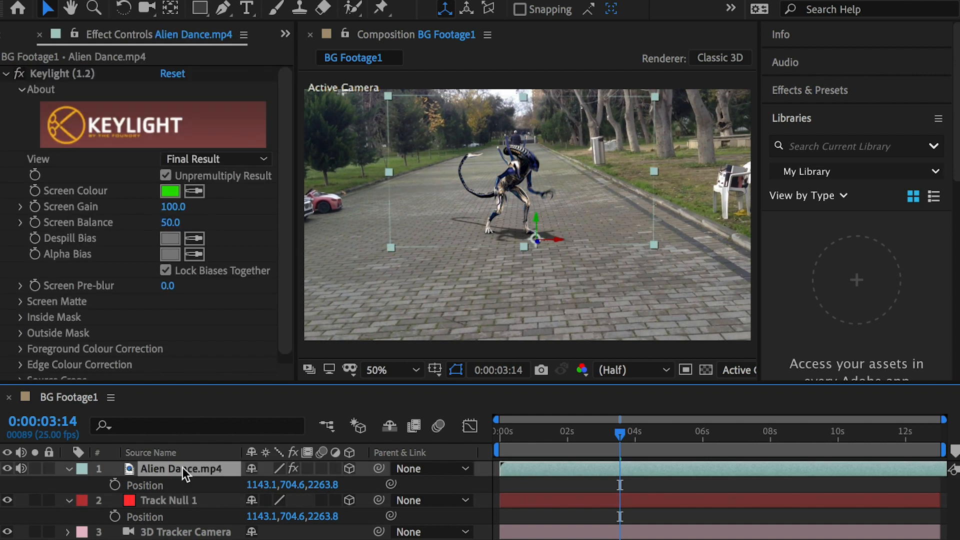
mouse_move(625, 440)
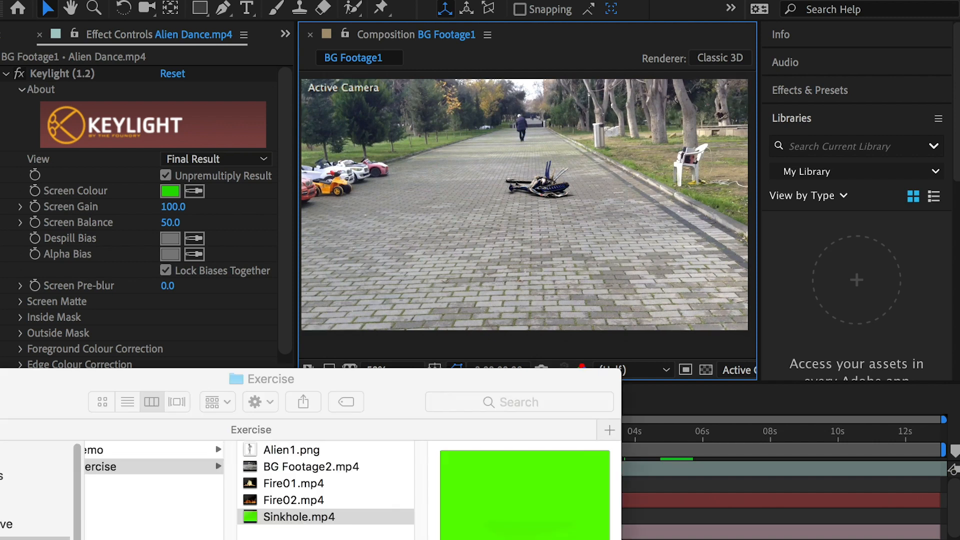
Import Sinkhole.mp4 and reveal BG Footage1's 3D Camera Tracker points to target a right-side walkway patch.
double_click(300, 516)
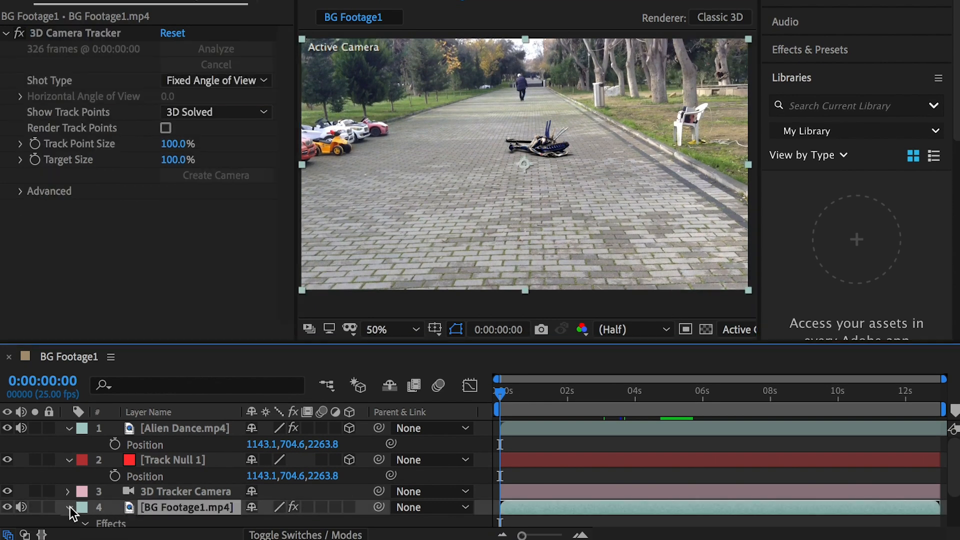
click(67, 509)
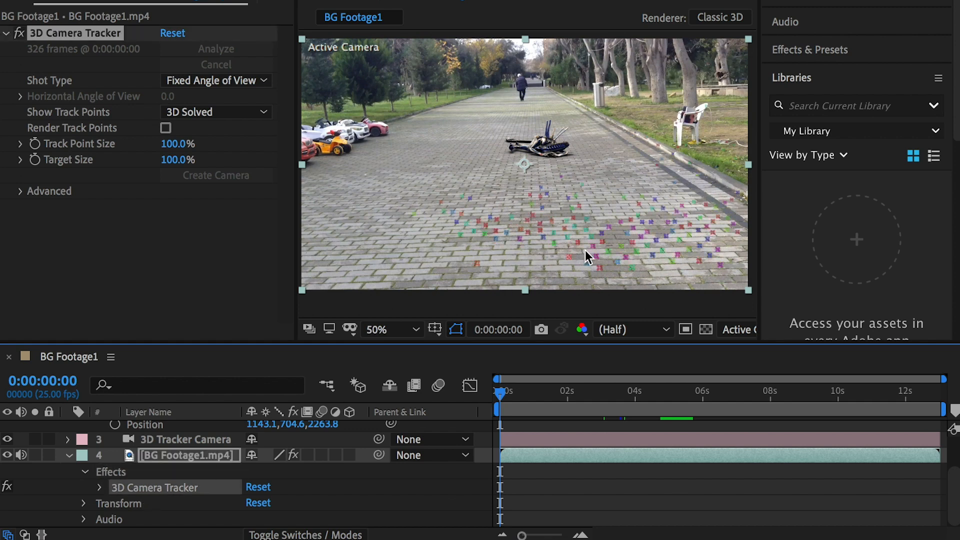
click(180, 439)
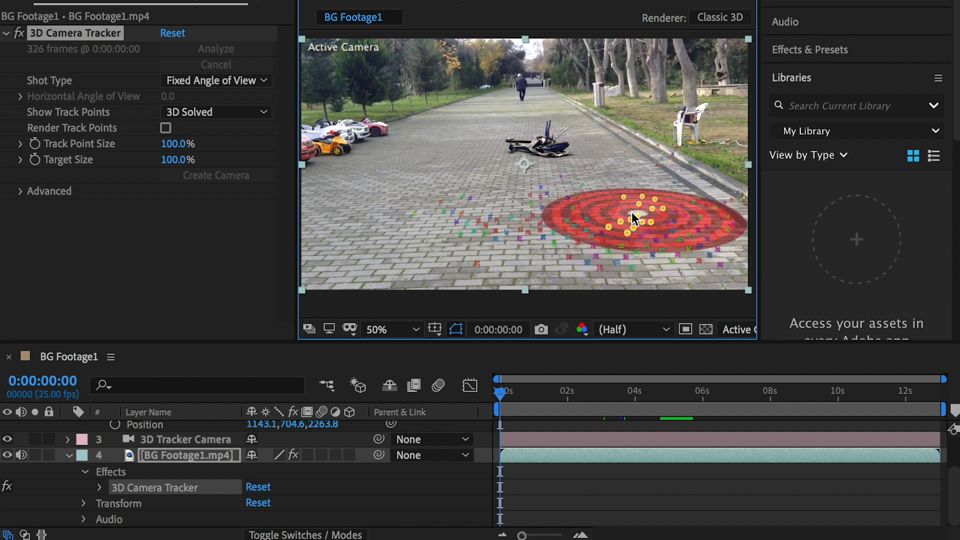
Create a null at the chosen right-side ground points and rename it Track Null 2.
right_click(632, 219)
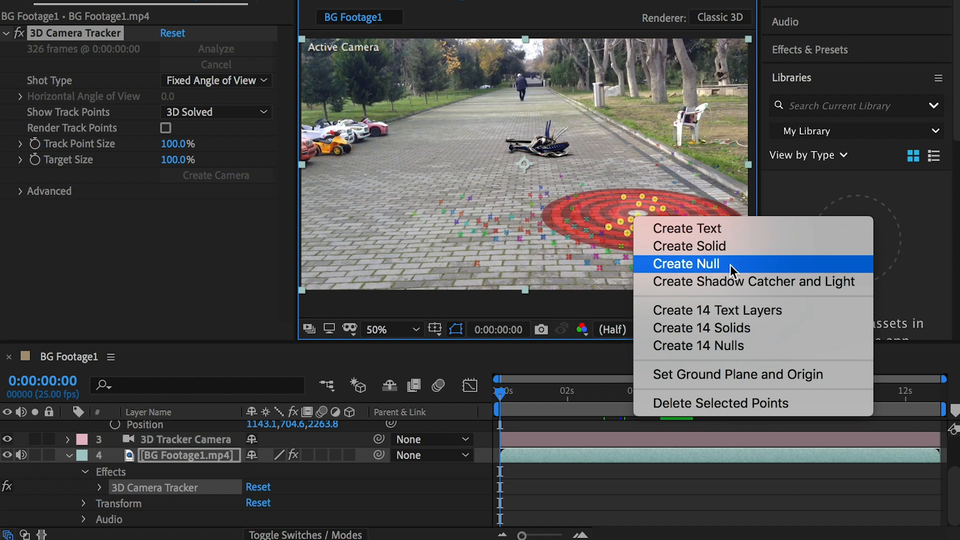
click(687, 264)
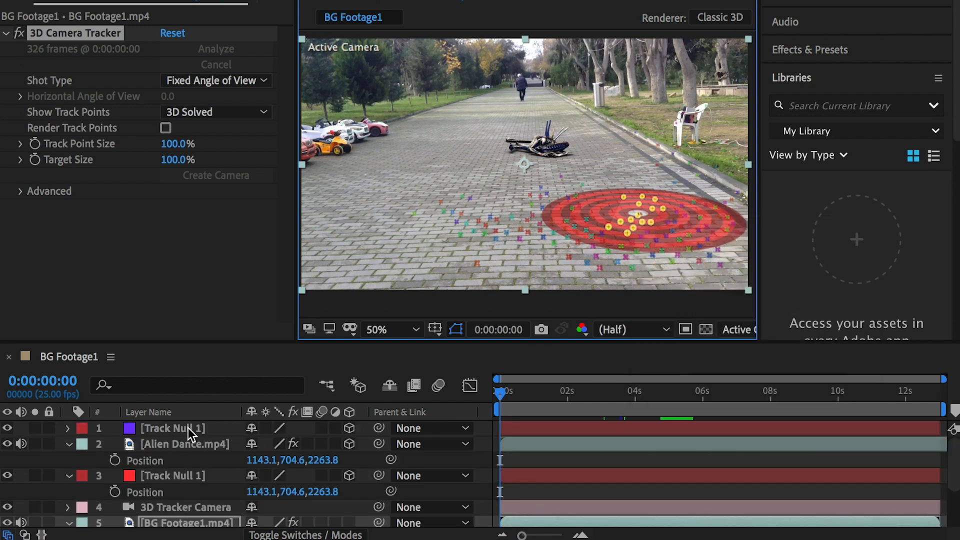
double_click(172, 428)
text(2)
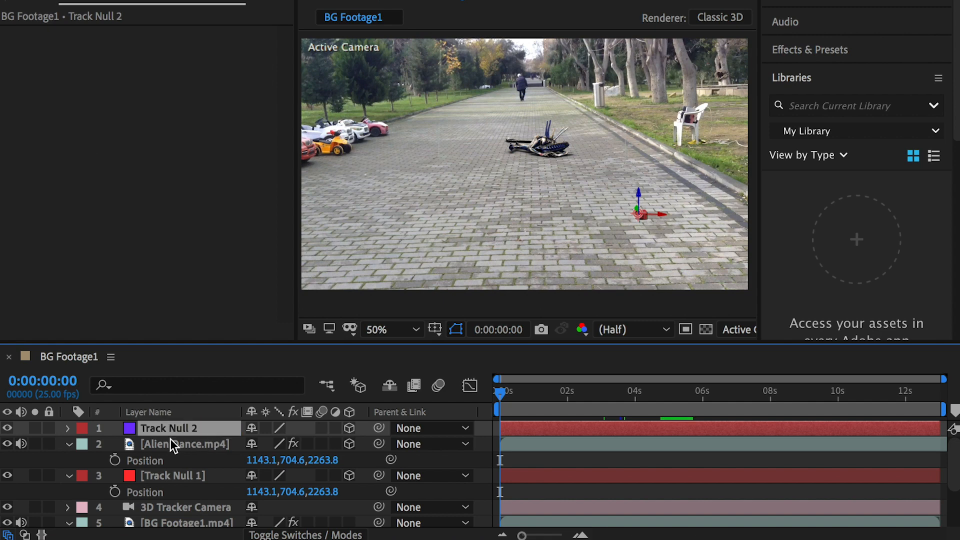
click(411, 330)
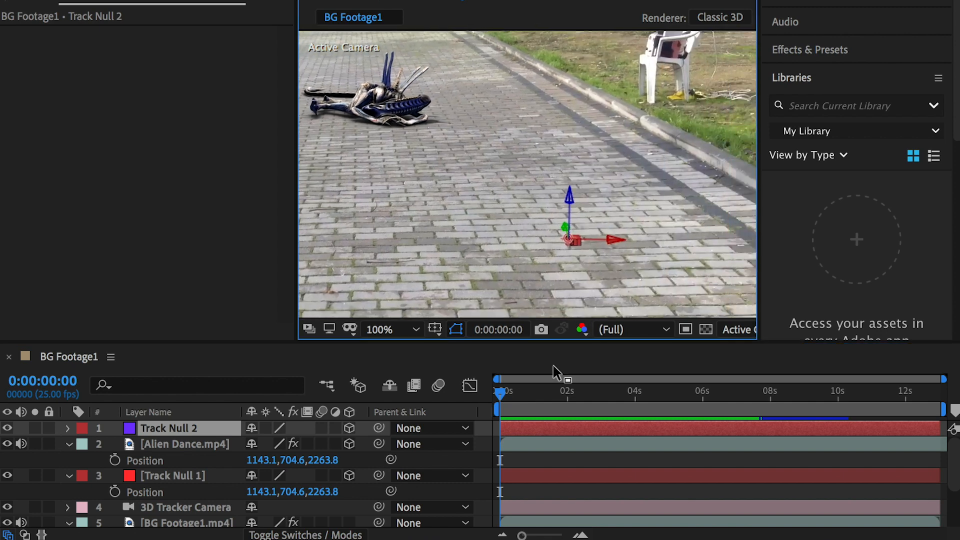
click(525, 392)
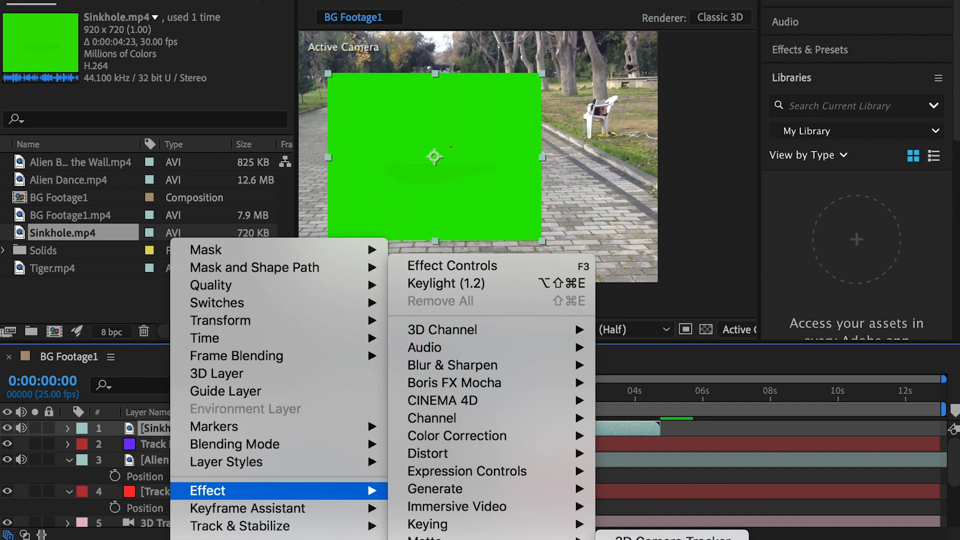
mouse_move(427, 524)
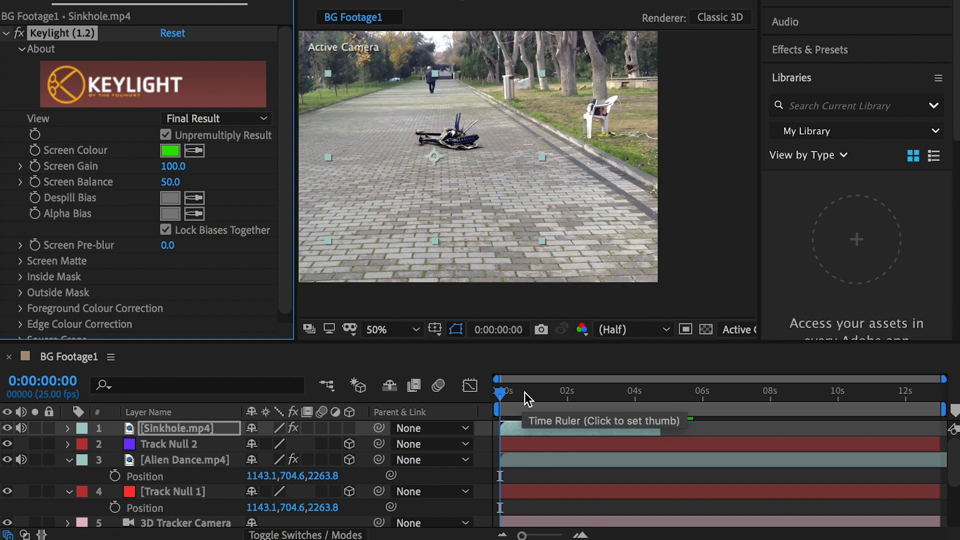
Scrub the timeline to preview the keyed Sinkhole.mp4 over the park footage.
click(565, 390)
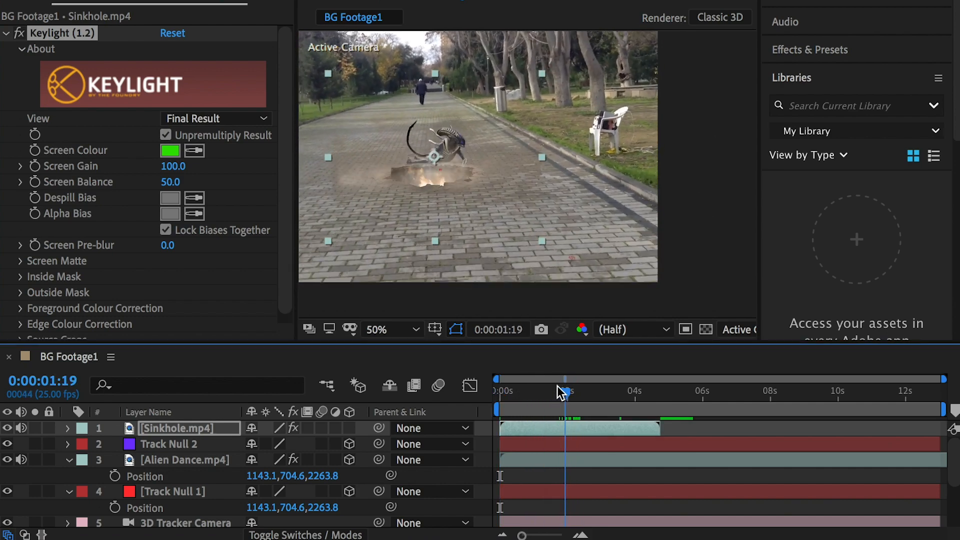
drag(563, 394, 579, 394)
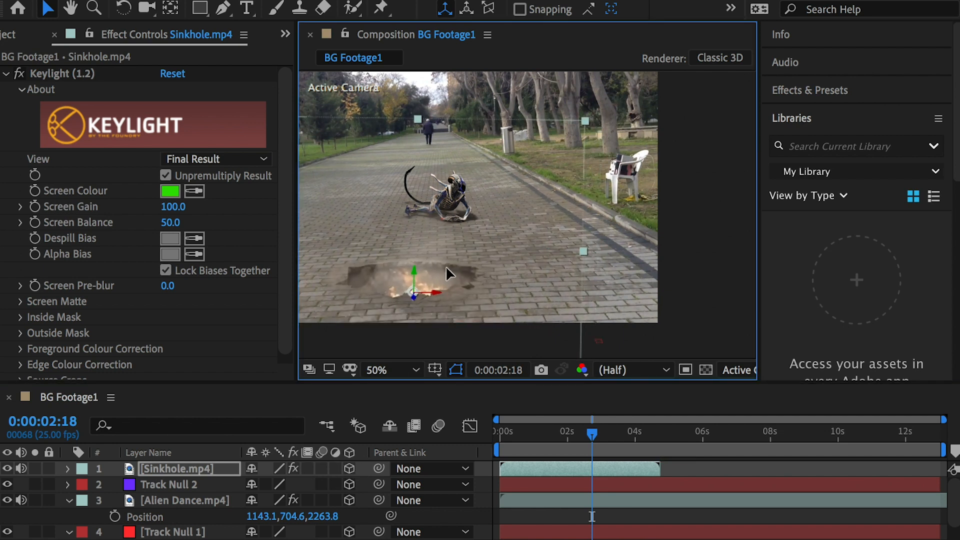
Copy Track Null 2's Position onto the 3D Sinkhole.mp4 layer so it sits on the second walkway spot.
click(170, 484)
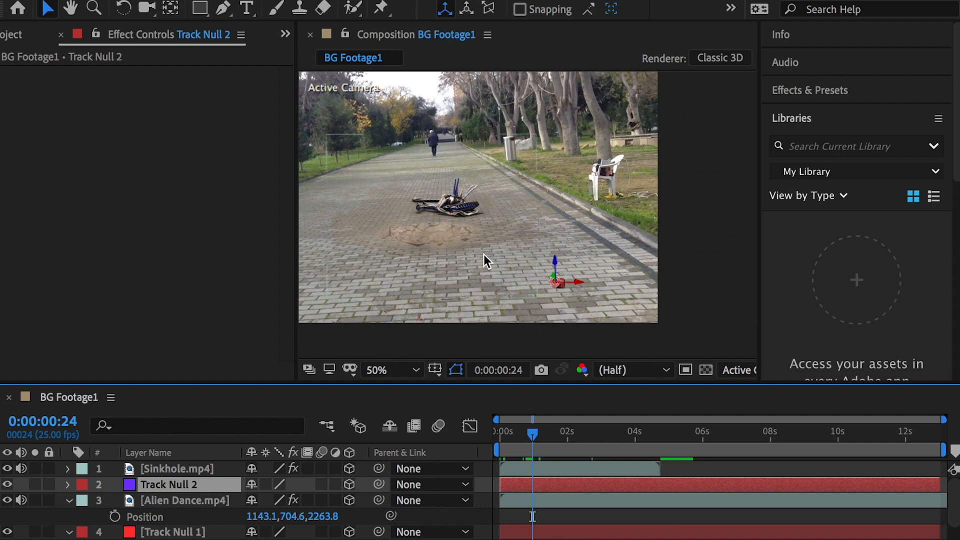
click(174, 468)
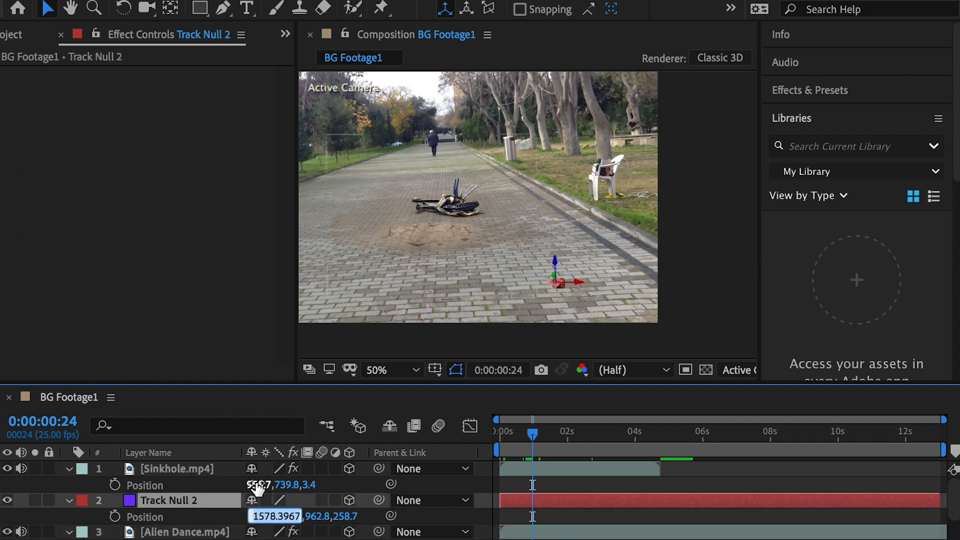
click(178, 468)
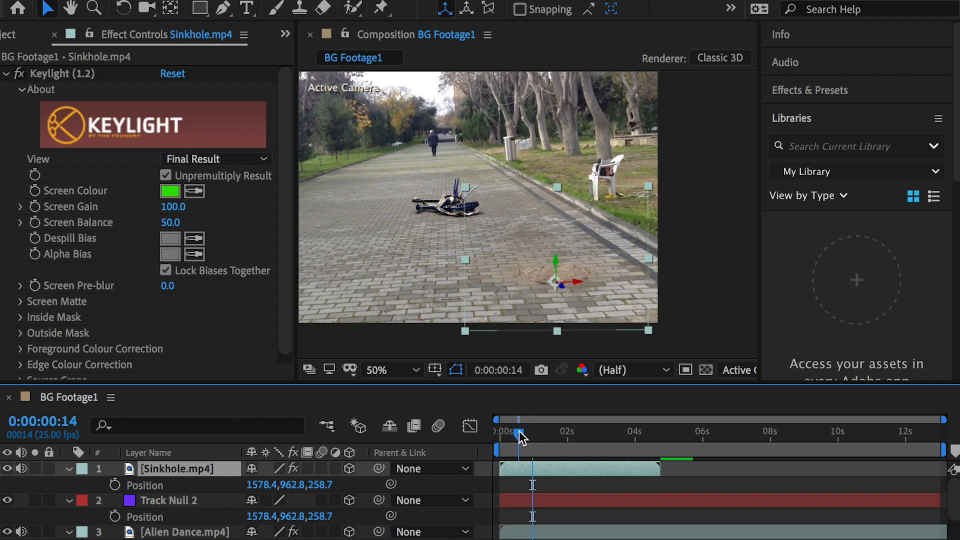
drag(520, 432, 508, 432)
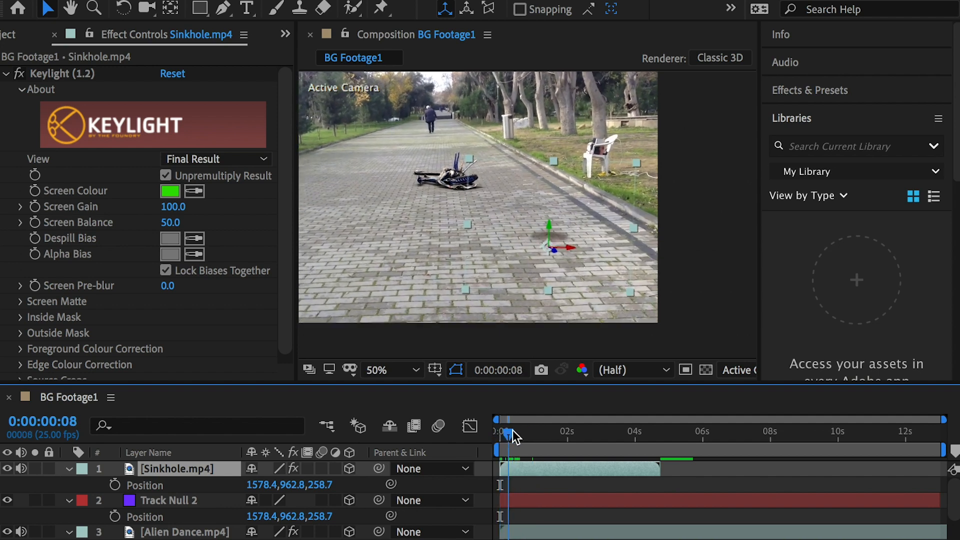